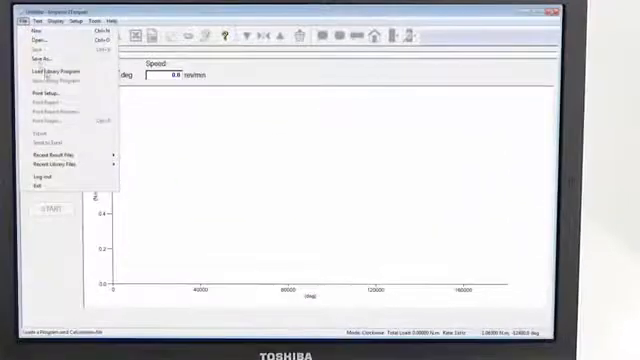
Choose Load Library Program from the File menu to load a saved torque test.
left_click(40, 72)
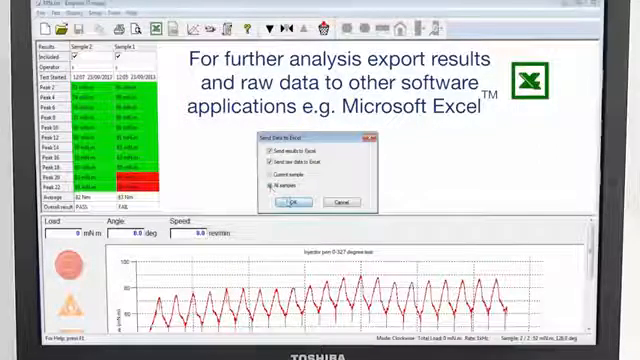
Confirm the Send Data to Excel dialog to export results and raw data for all samples.
left_click(287, 203)
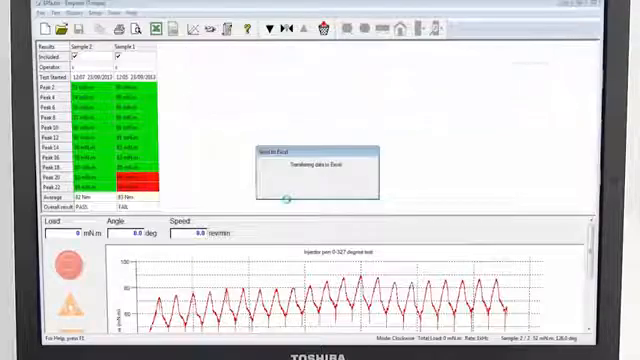